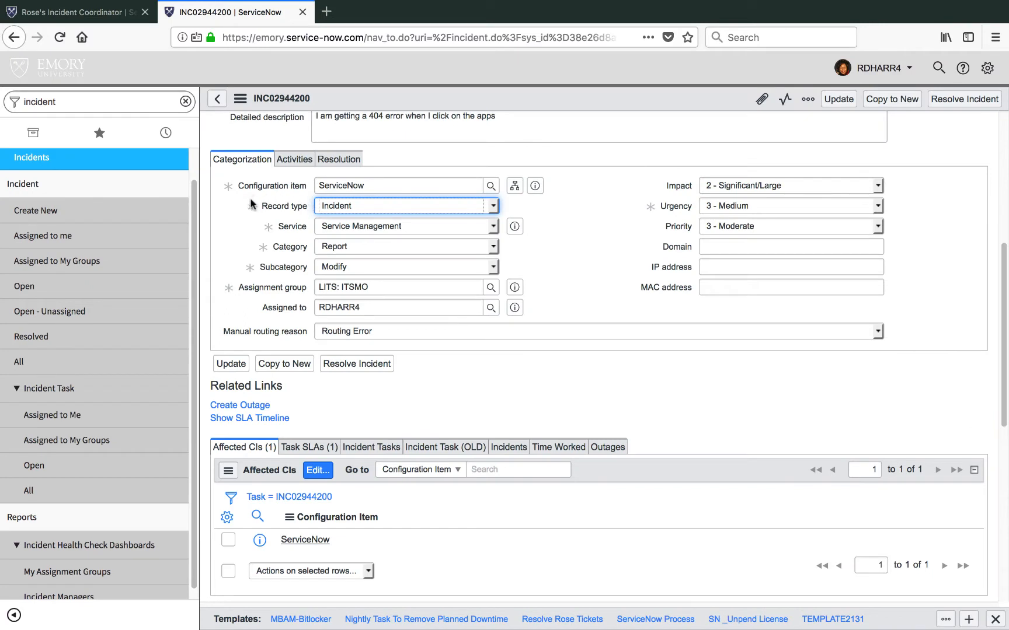
mouse_move(268, 221)
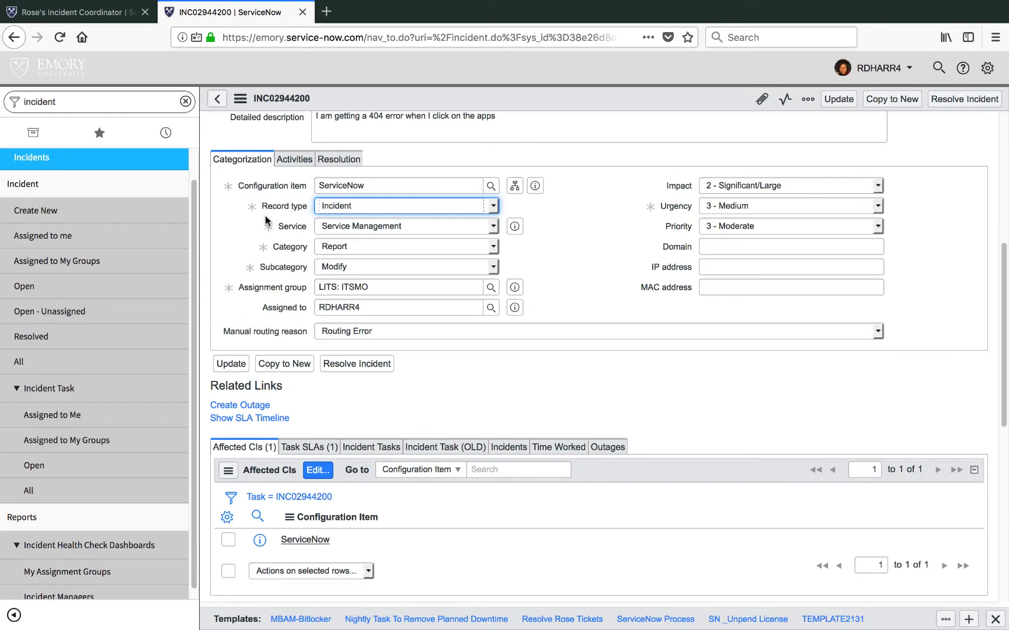
mouse_move(300, 218)
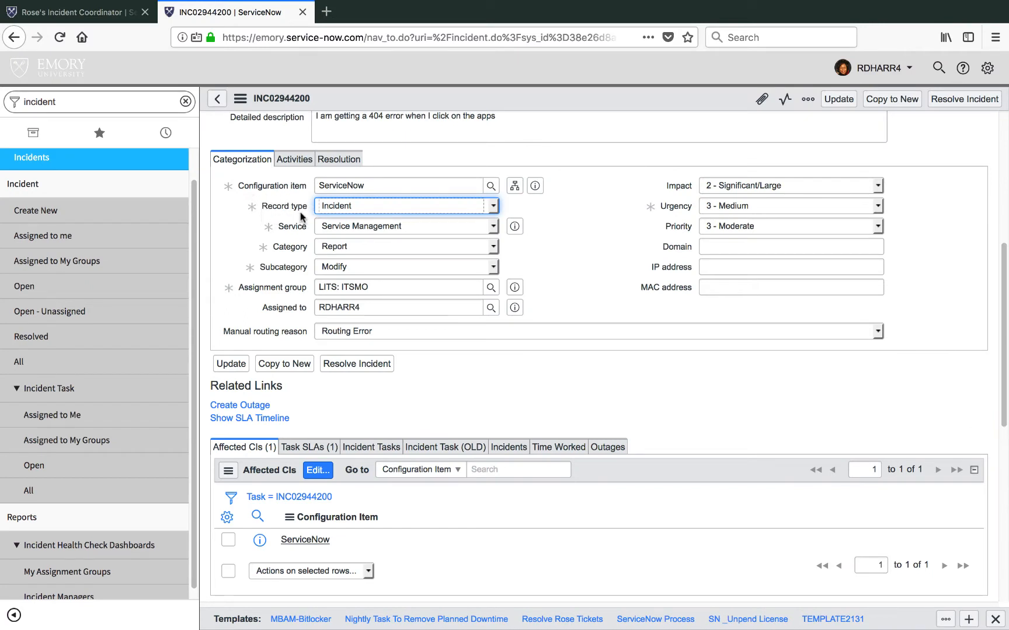
mouse_move(565, 251)
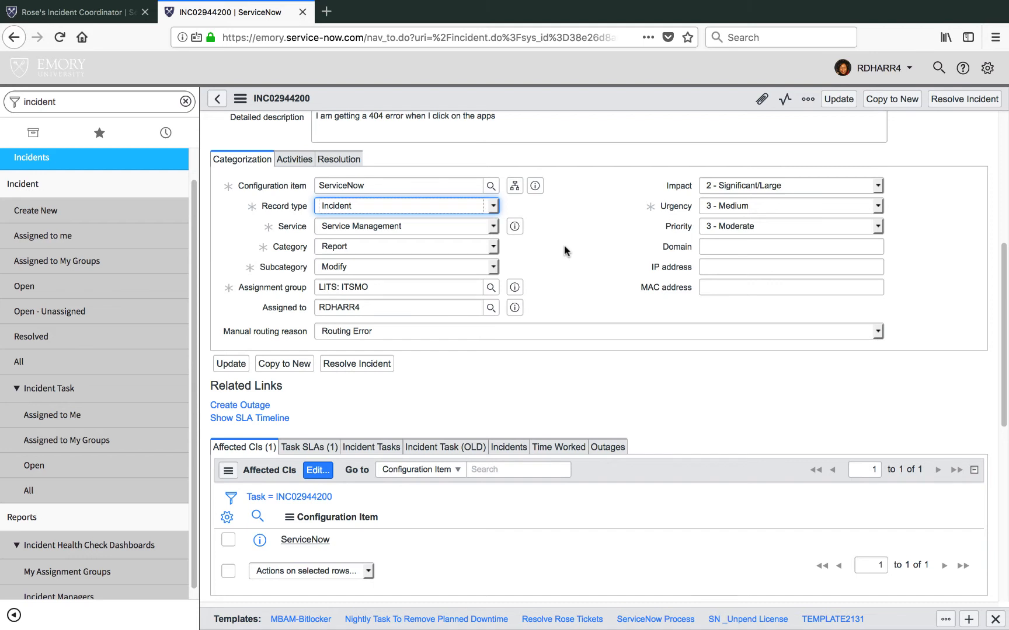
- Set the Record type of INC02944200 to Service Request
left_click(492, 205)
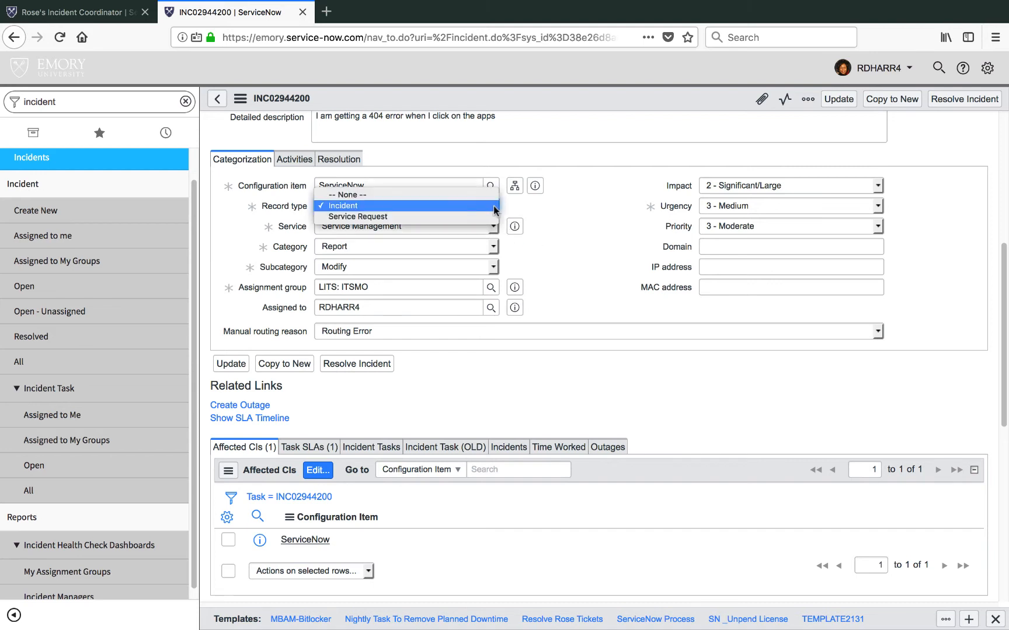
left_click(357, 217)
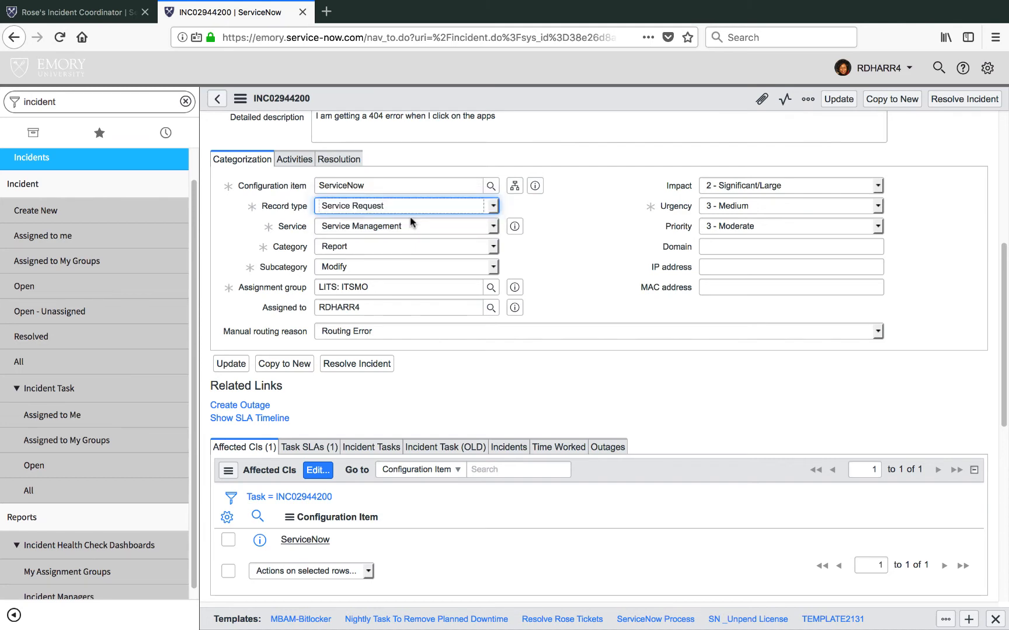
- Rewrite the short description to ask for a report instead of help opening the application
scroll("up", 3)
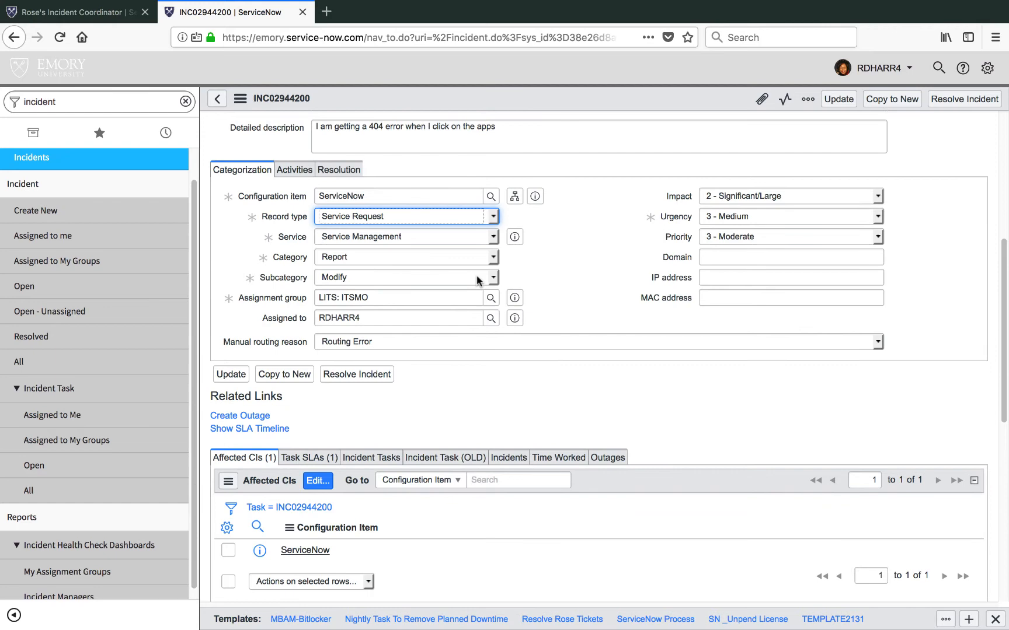
scroll("up", 3)
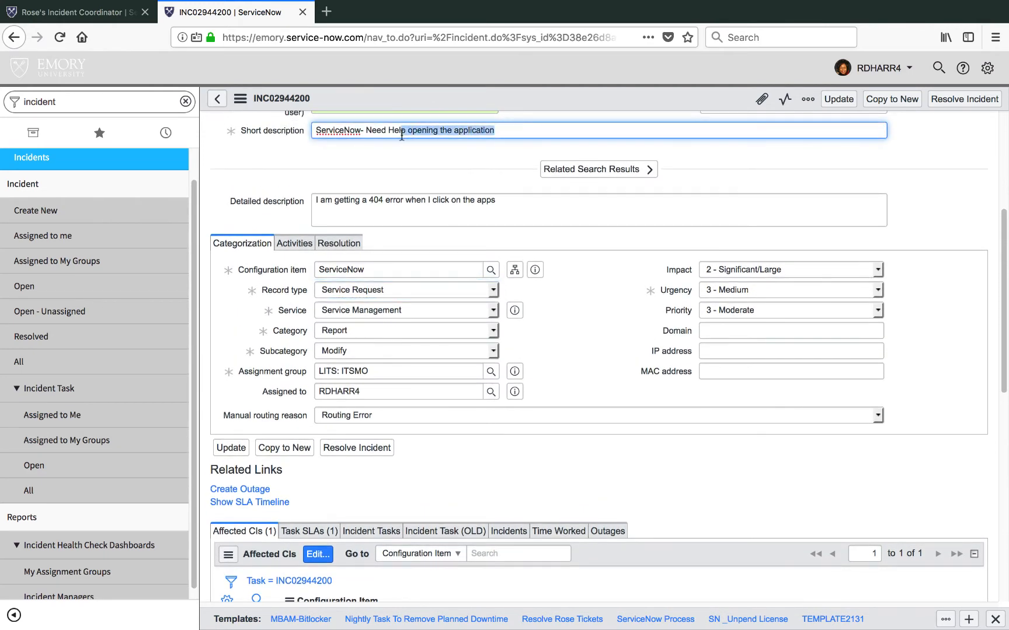
scroll("down", 3)
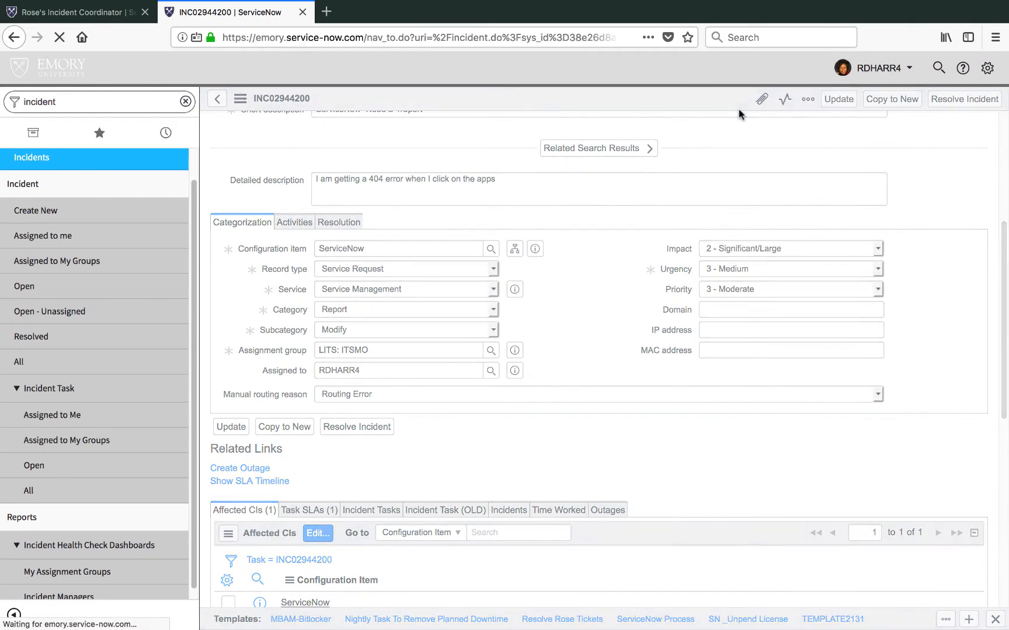
- Scroll back to the form header so the record can be saved with Update
scroll("up", 3)
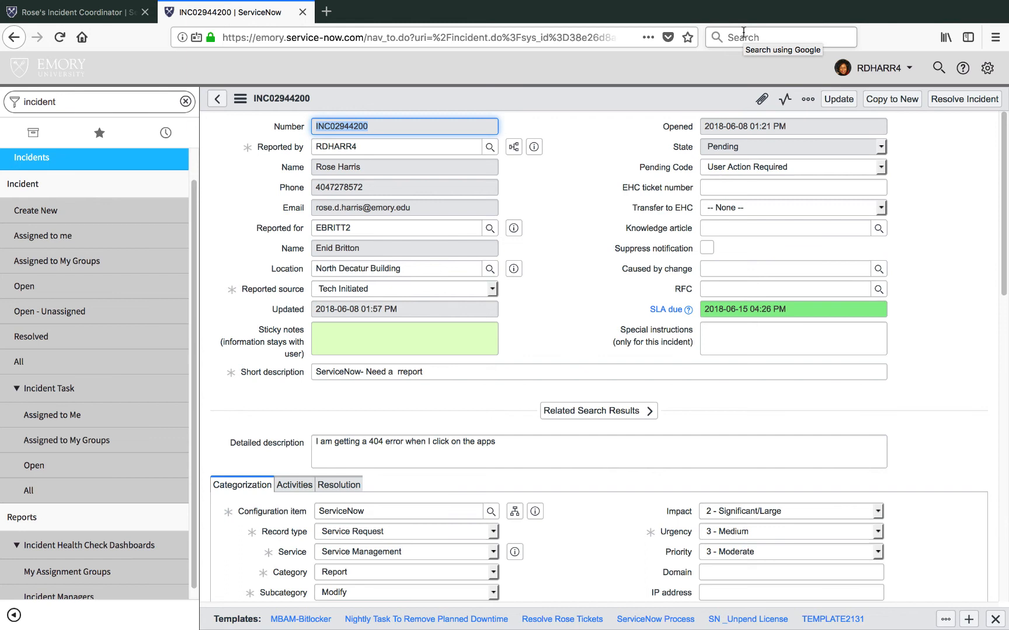
mouse_move(823, 55)
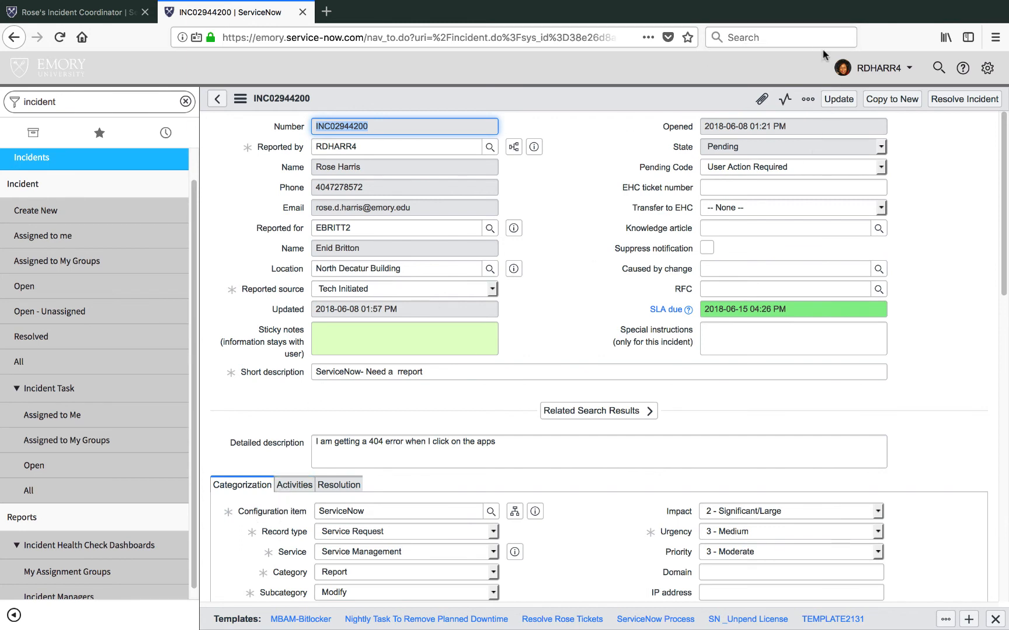
mouse_move(795, 24)
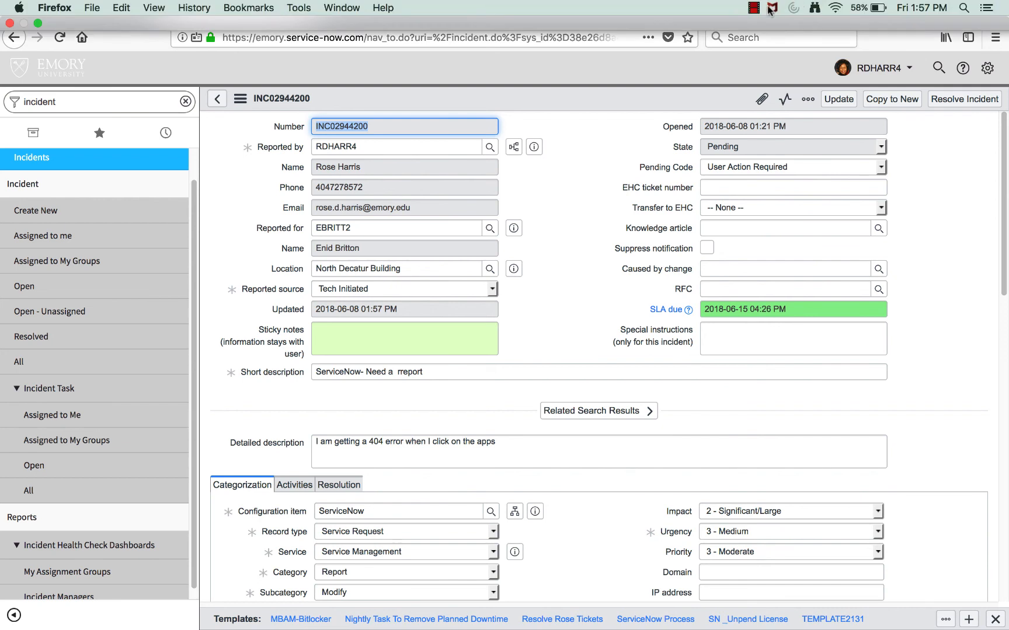
mouse_move(758, 13)
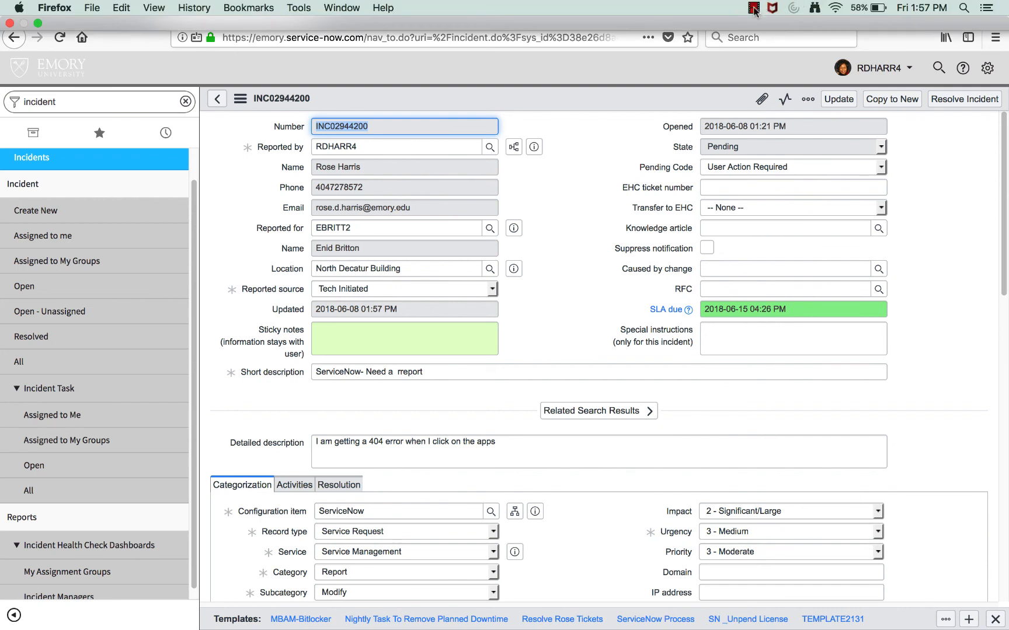